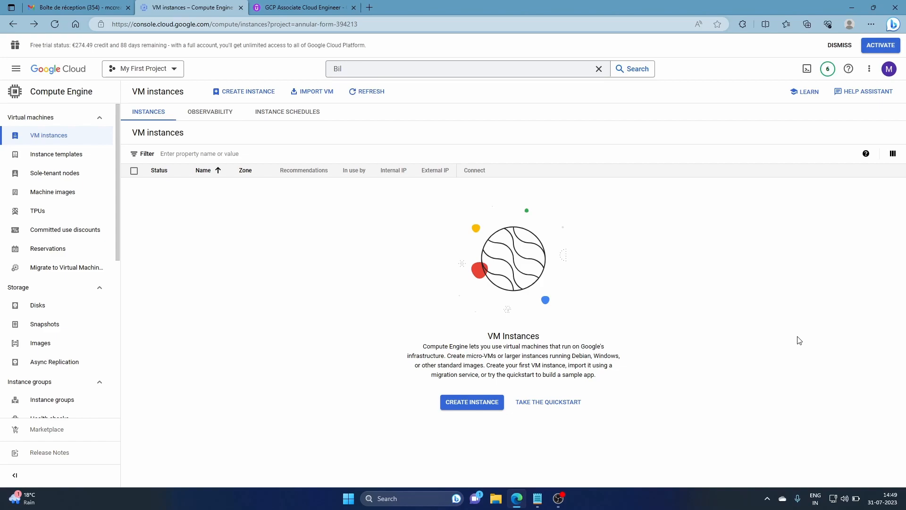
{"action": "mouse_move", "coordinate": [502, 360]}
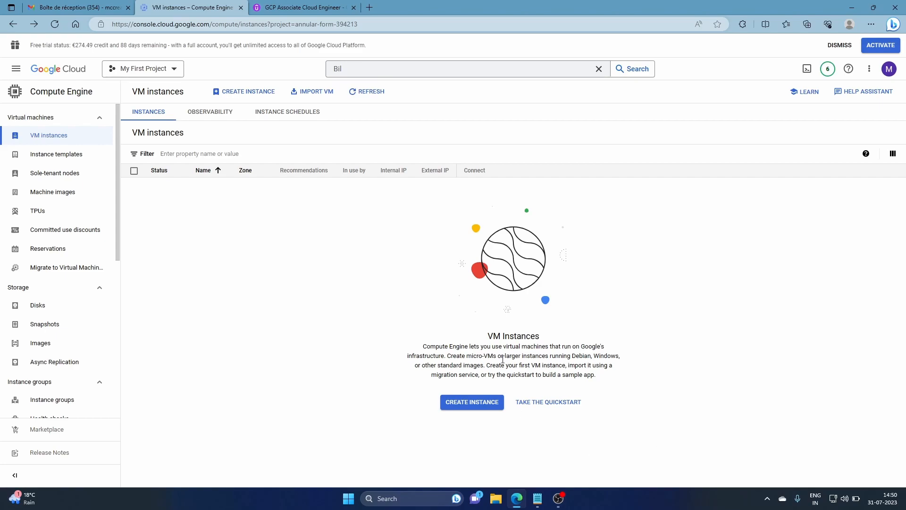
Start a new VM instance from the CREATE INSTANCE button on the empty instances list
{"action": "left_click", "coordinate": [472, 402]}
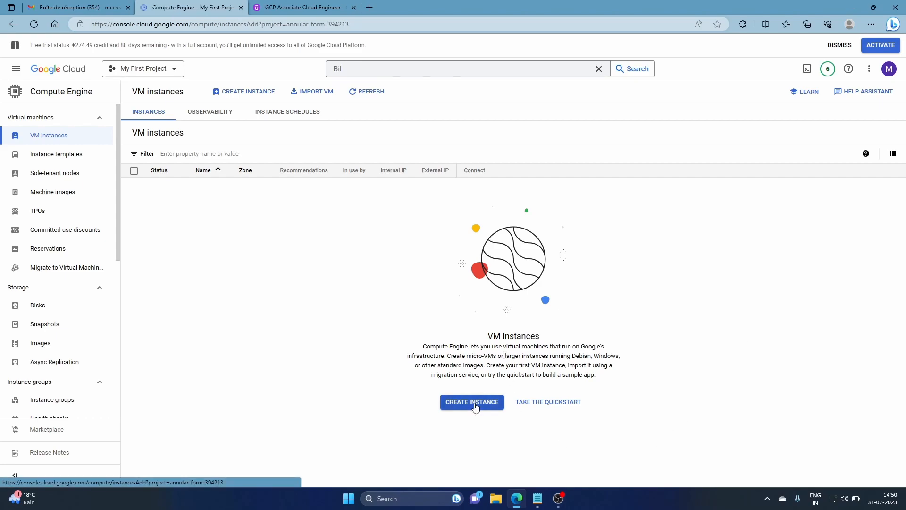
Choose GPU machine configuration with one NVIDIA T4 on the N1 series
{"action": "left_click", "coordinate": [472, 402]}
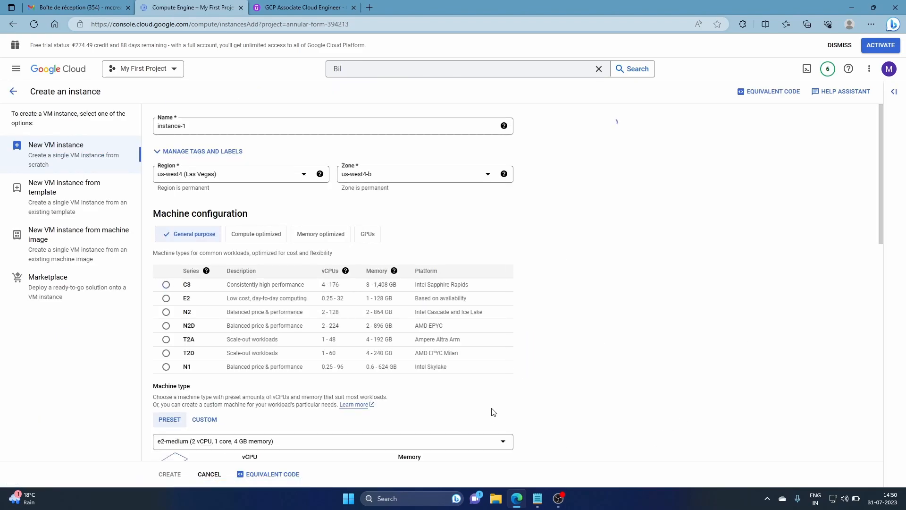
{"action": "left_click", "coordinate": [166, 298]}
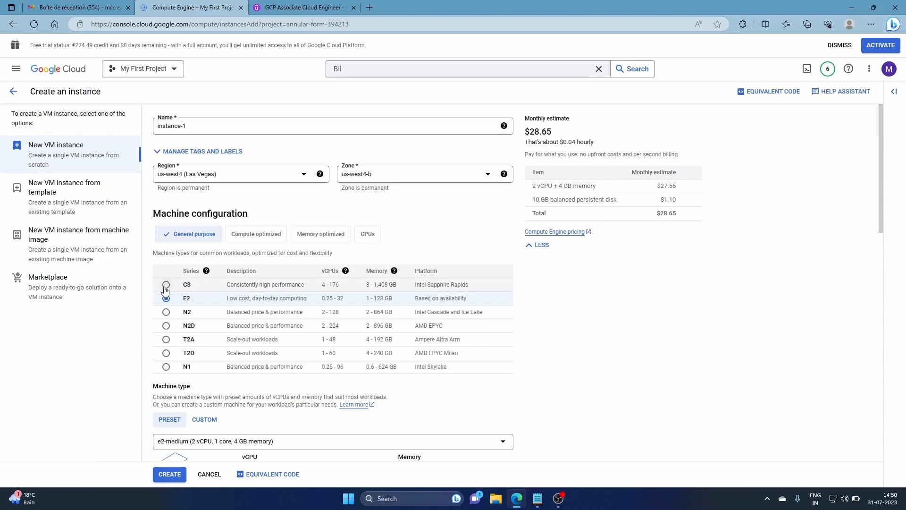
{"action": "left_click", "coordinate": [166, 299]}
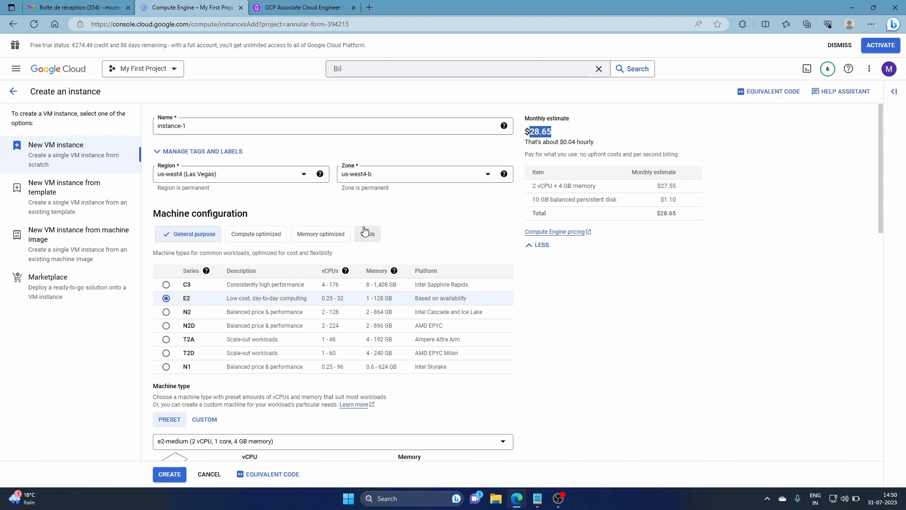
{"action": "left_click", "coordinate": [367, 233]}
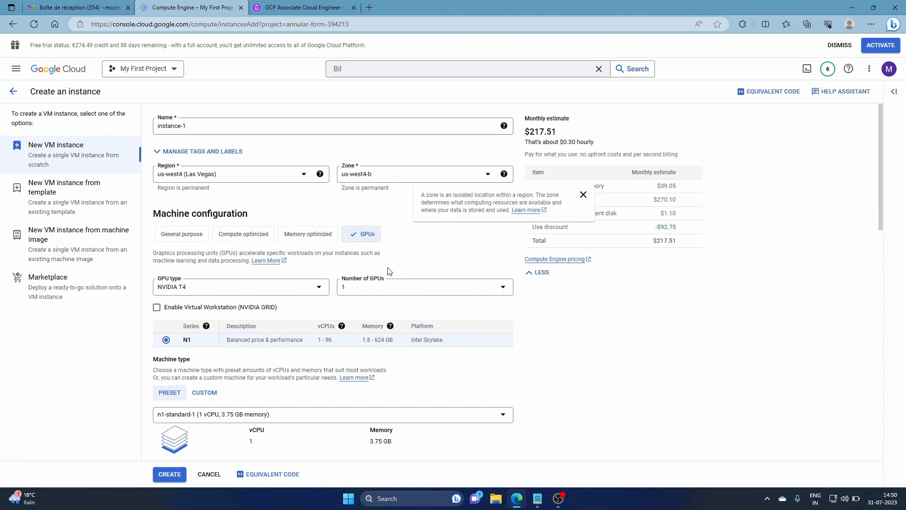
{"action": "left_click", "coordinate": [240, 287]}
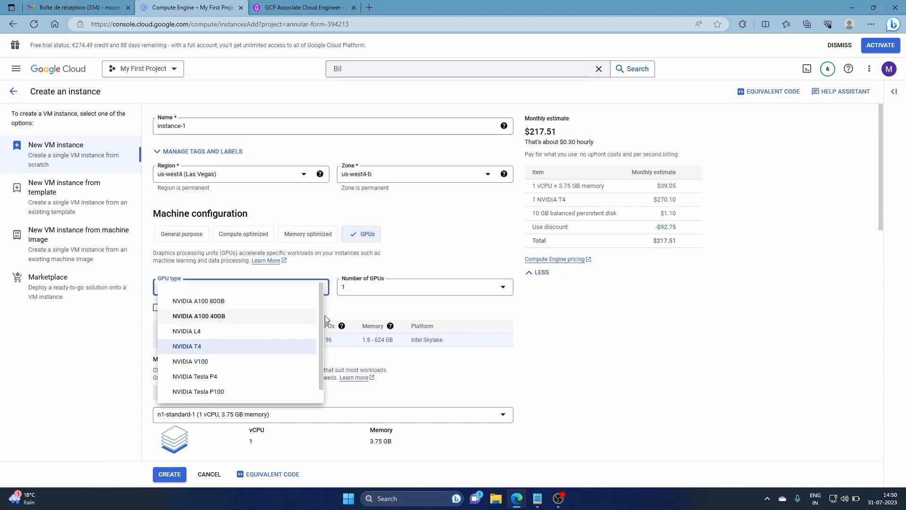
{"action": "left_click", "coordinate": [187, 346]}
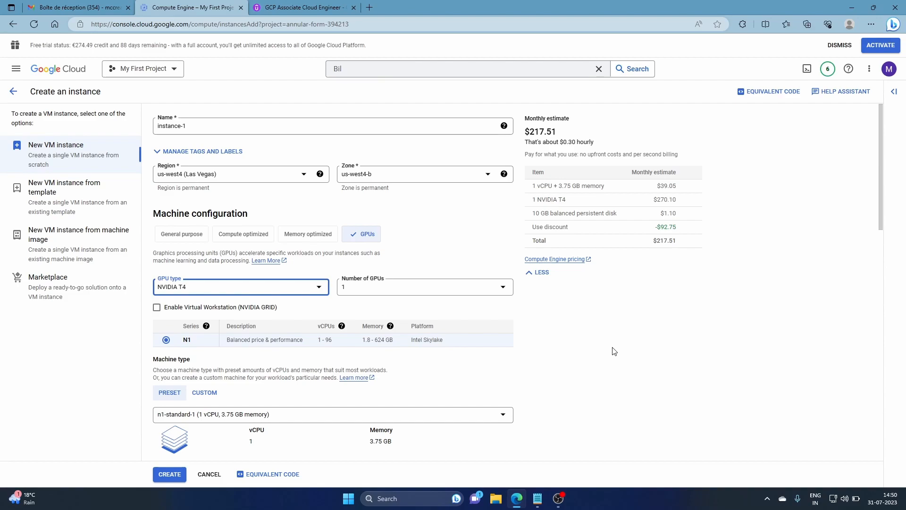
{"action": "mouse_move", "coordinate": [608, 311]}
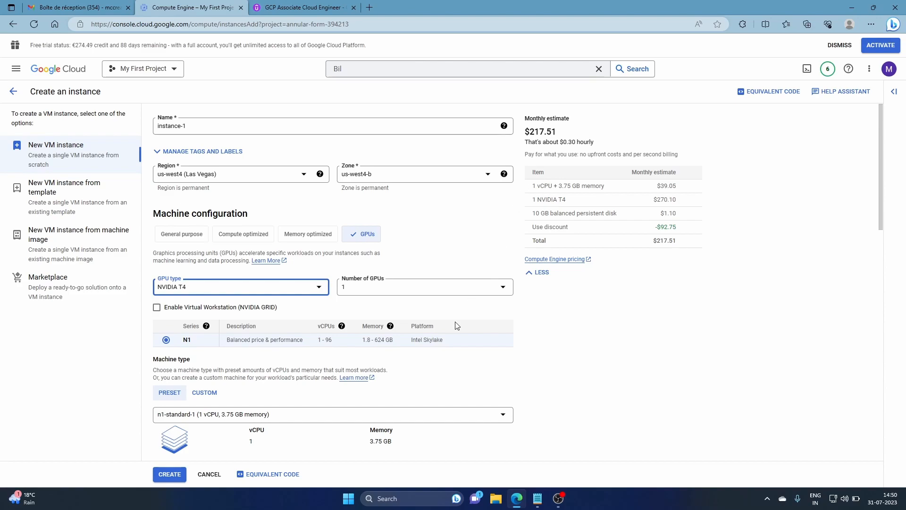
{"action": "scroll", "scroll_direction": "down", "scroll_amount": 3}
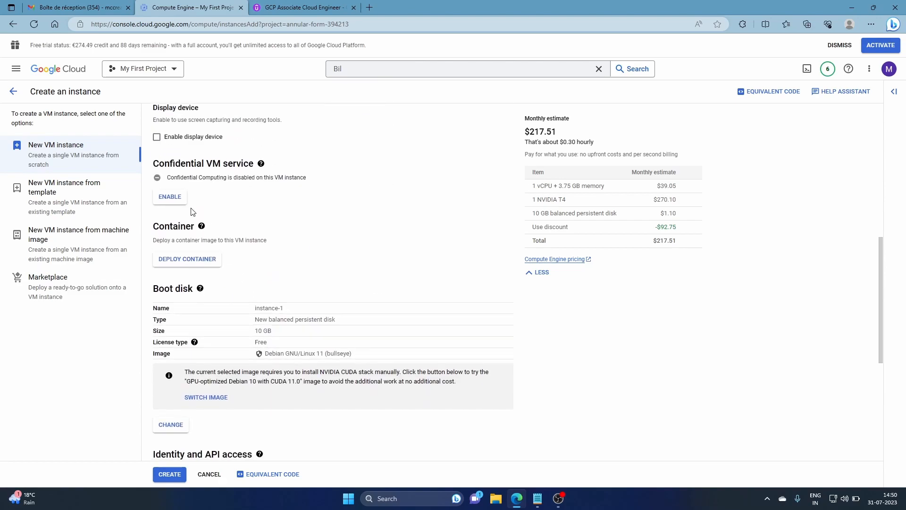
{"action": "scroll", "scroll_direction": "down", "scroll_amount": 3}
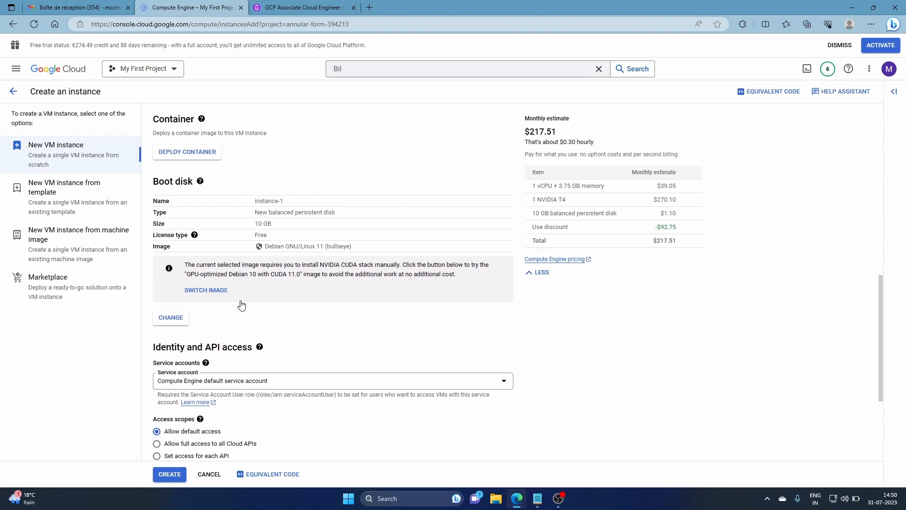
{"action": "scroll", "scroll_direction": "down", "scroll_amount": 3}
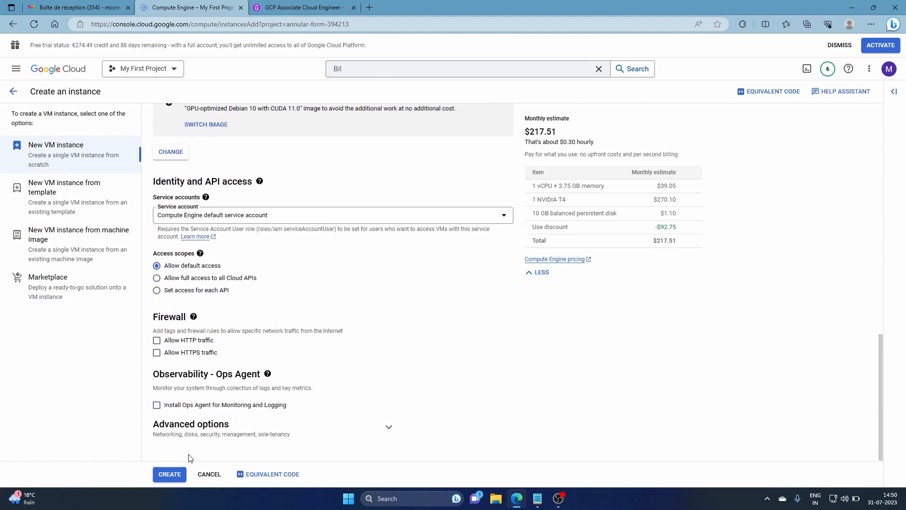
{"action": "scroll", "scroll_direction": "up", "scroll_amount": 3}
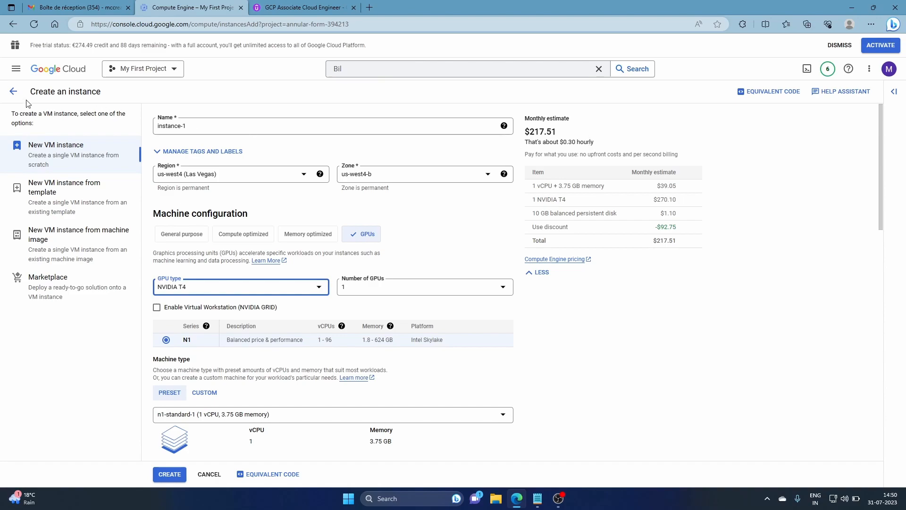
{"action": "mouse_move", "coordinate": [12, 91]}
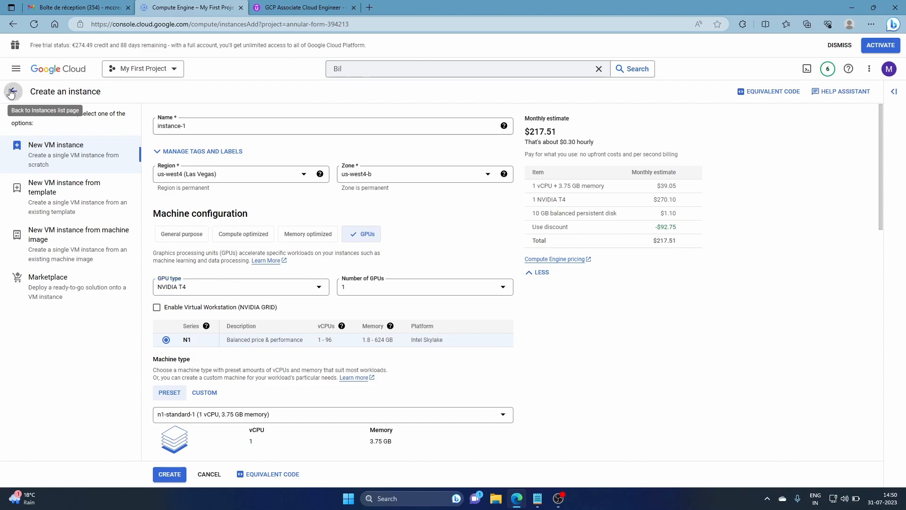
Leave the uncreated GPU instance form via the back arrow
{"action": "left_click", "coordinate": [13, 91]}
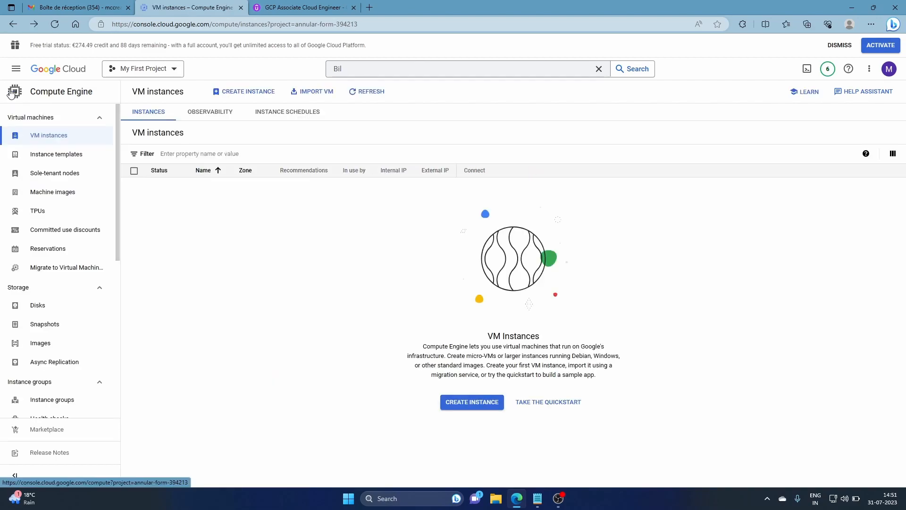